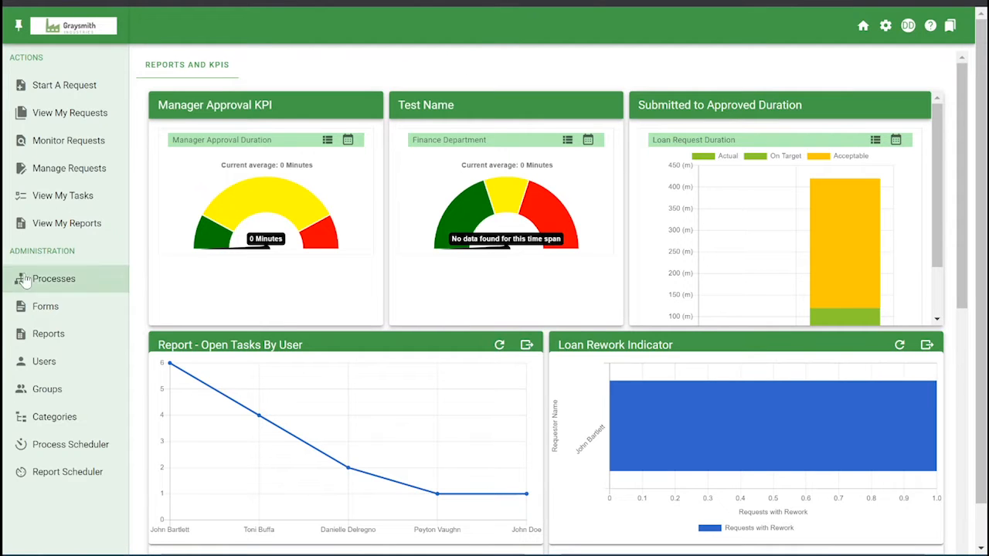
Create a new form named 'Form Templates Training' in the Customer Service category
left_click(45, 306)
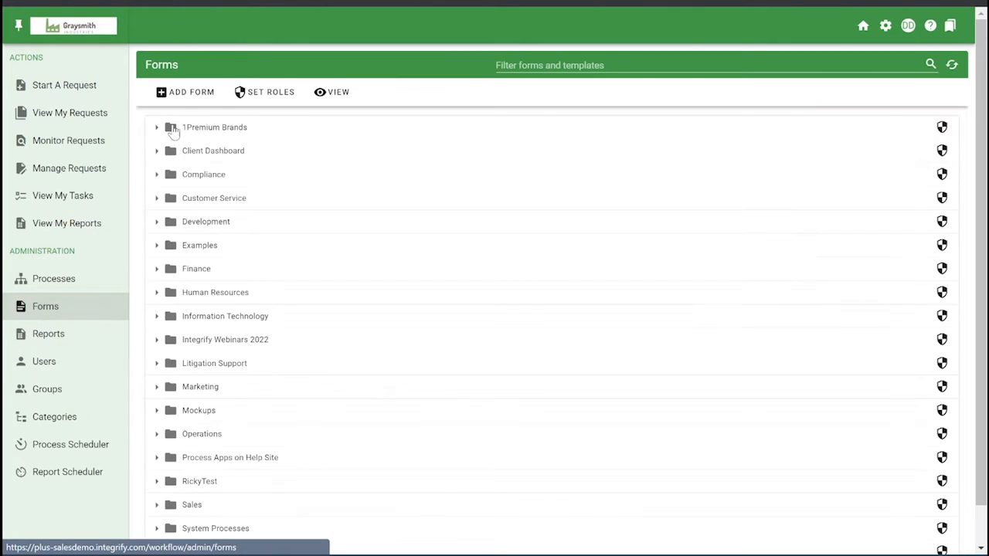
left_click(191, 93)
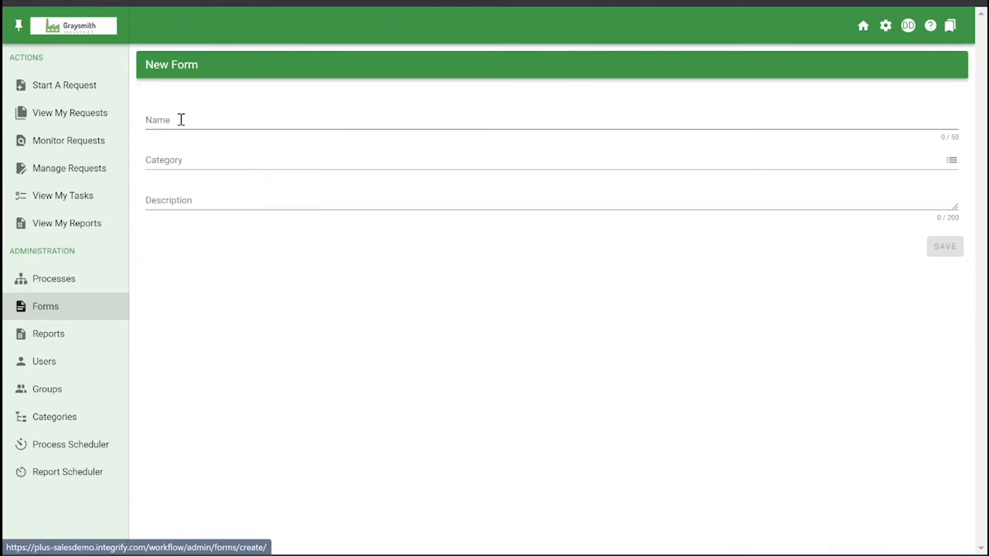
type("For")
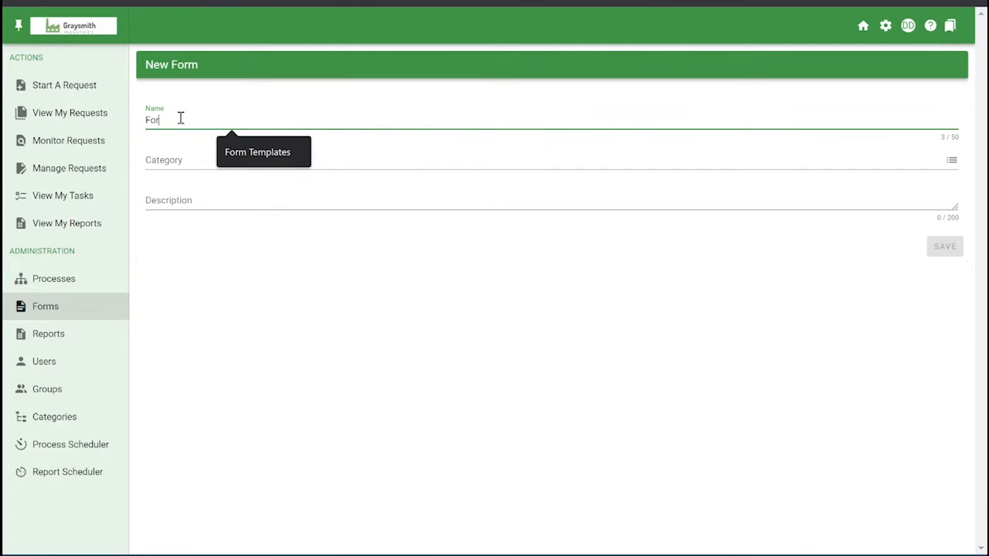
type("m Templates Training")
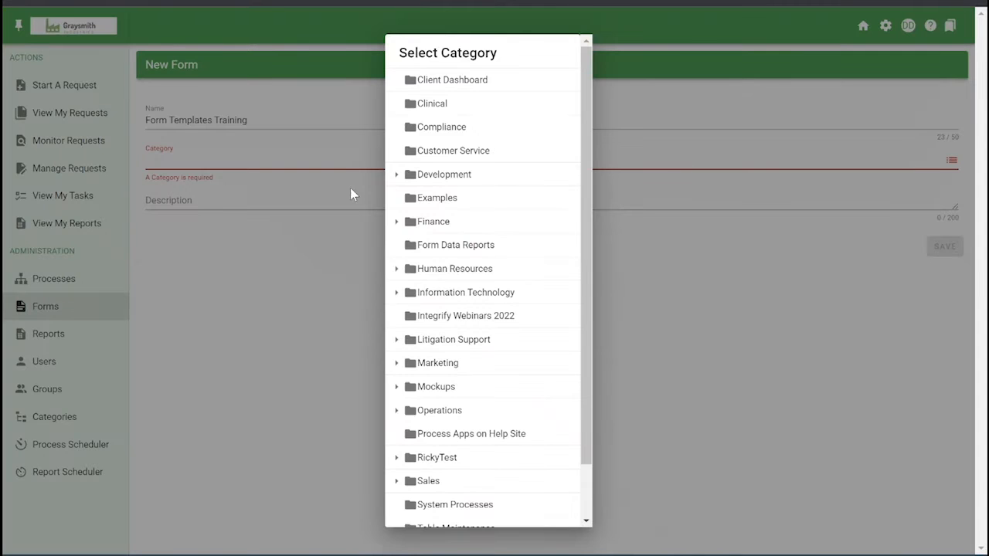
left_click(454, 150)
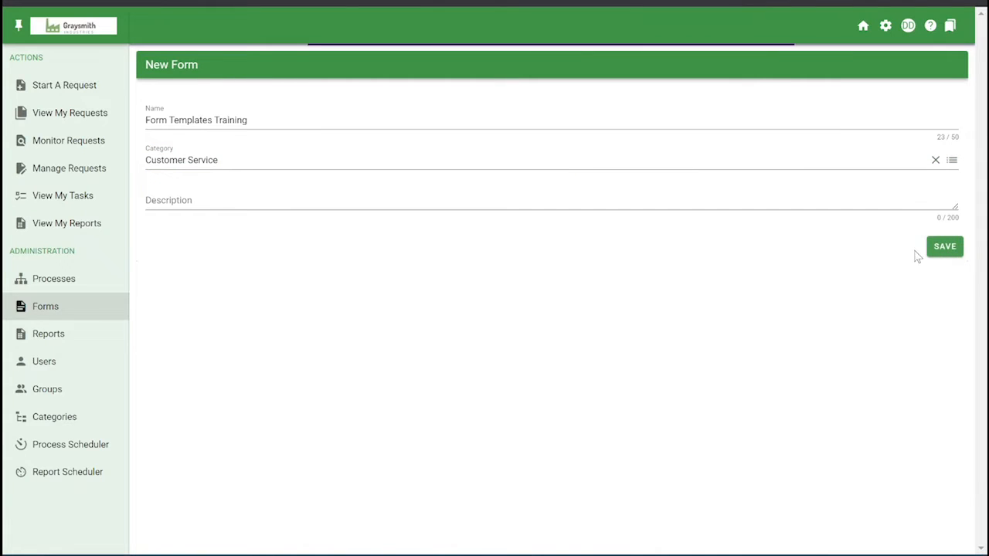
Save the form, label its section 'Contact Information' and set the container to 2 columns
left_click(944, 246)
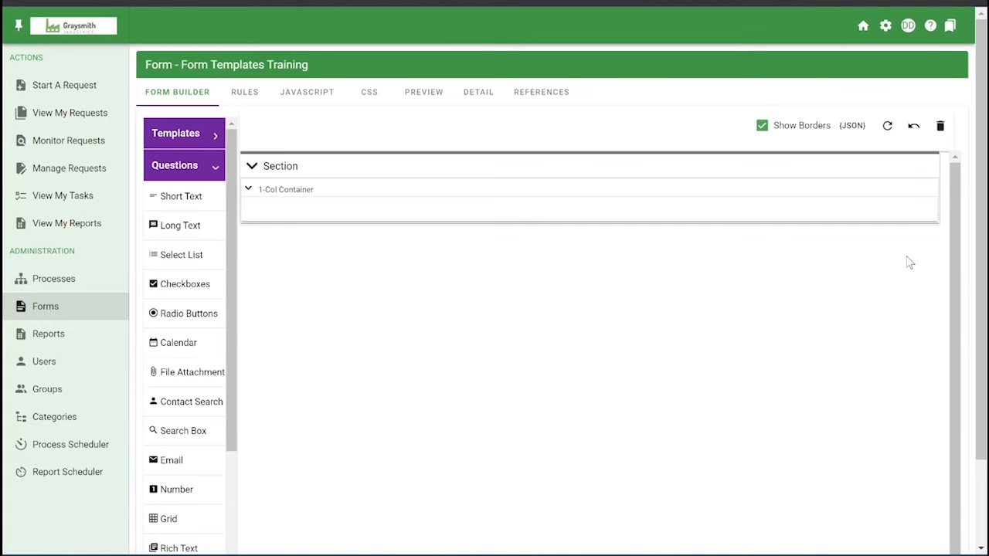
mouse_move(486, 374)
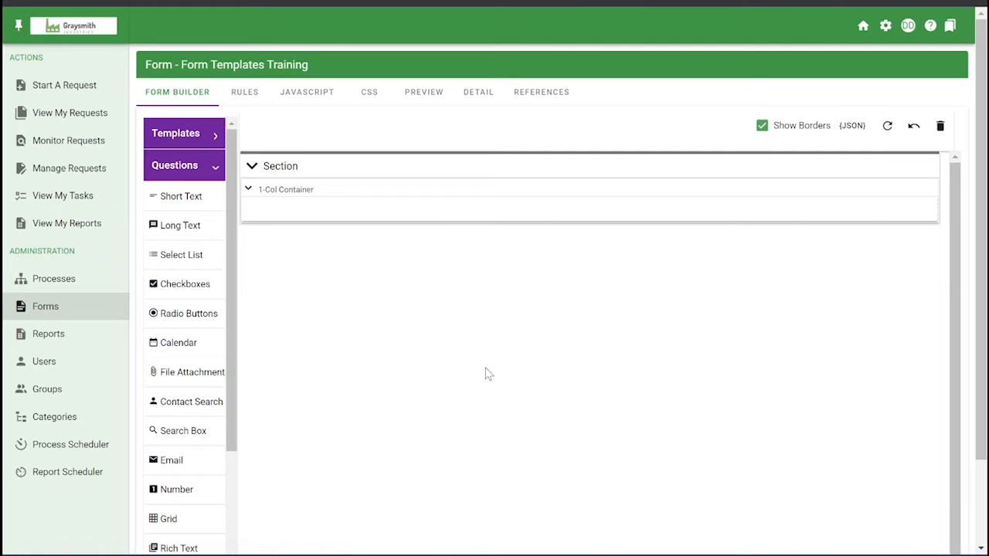
left_click(281, 166)
type("Contact Information")
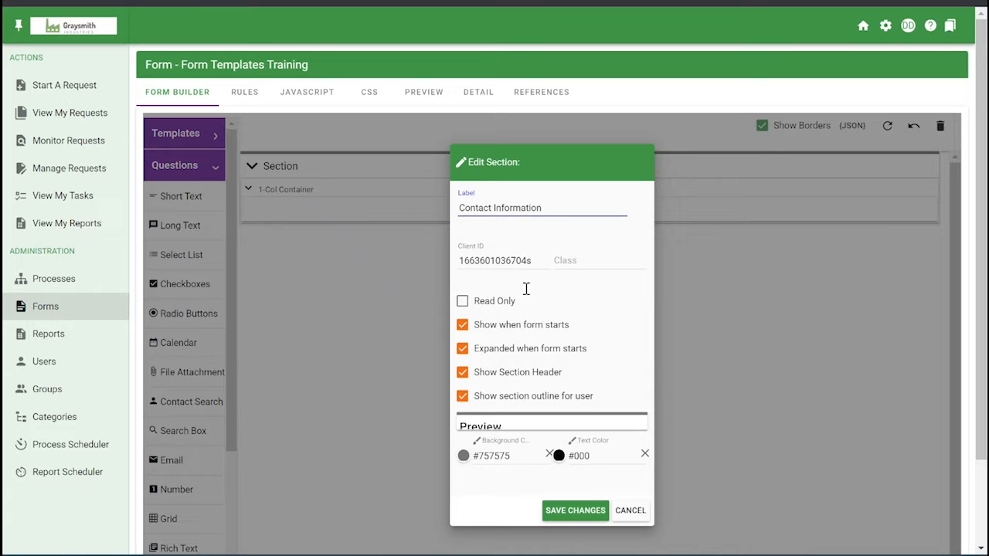
left_click(574, 510)
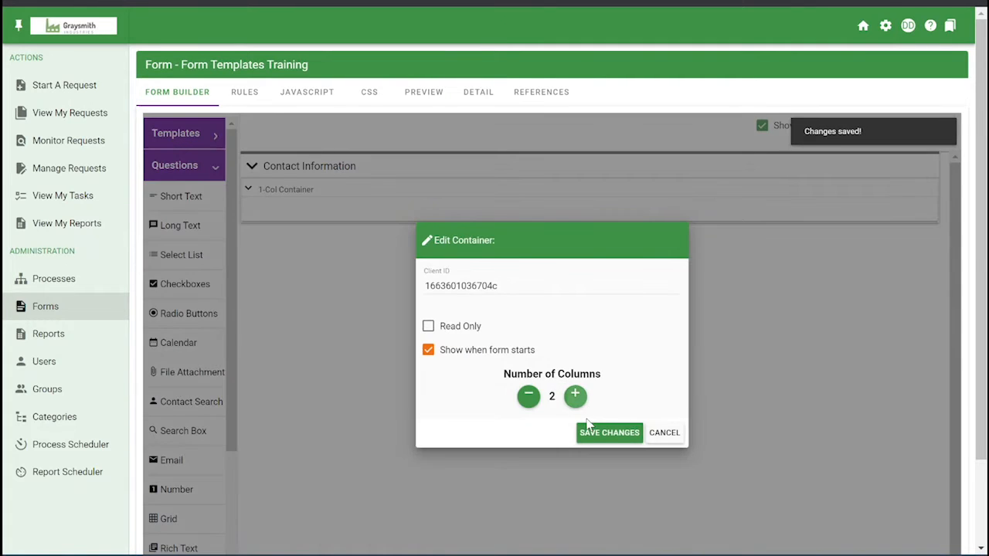
left_click(609, 433)
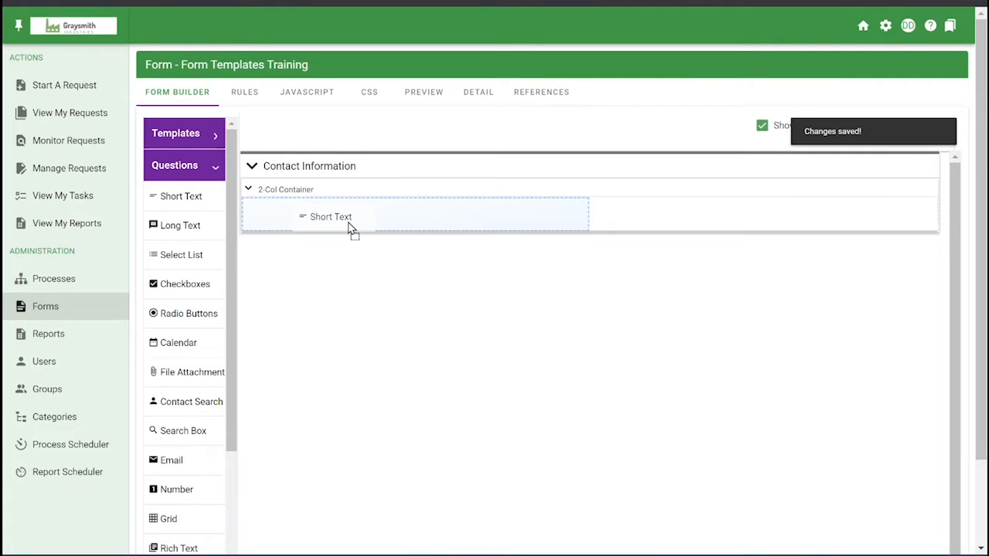
Add First Name, Last Name, Email, Phone Number and Date question fields to the section
type("First Na")
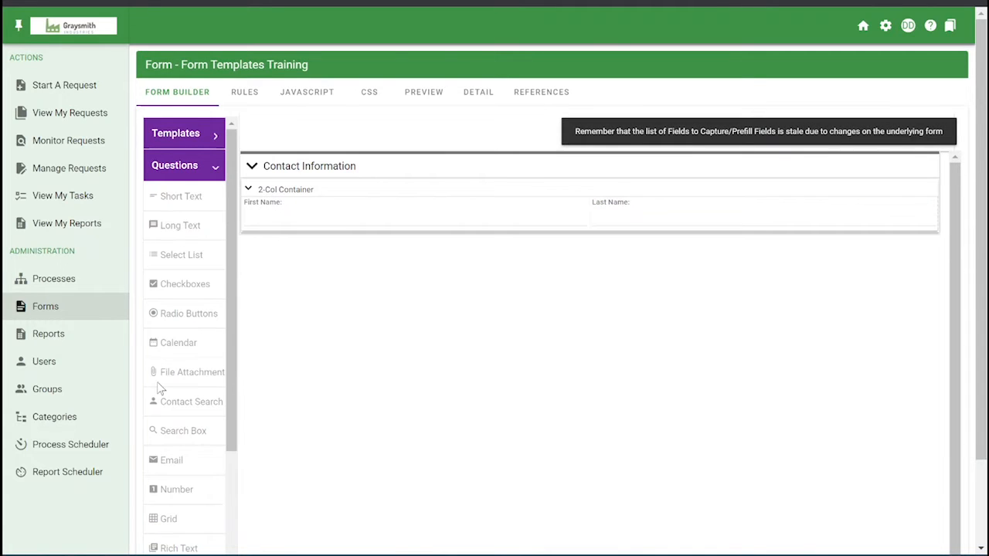
left_click_drag(170, 460, 415, 247)
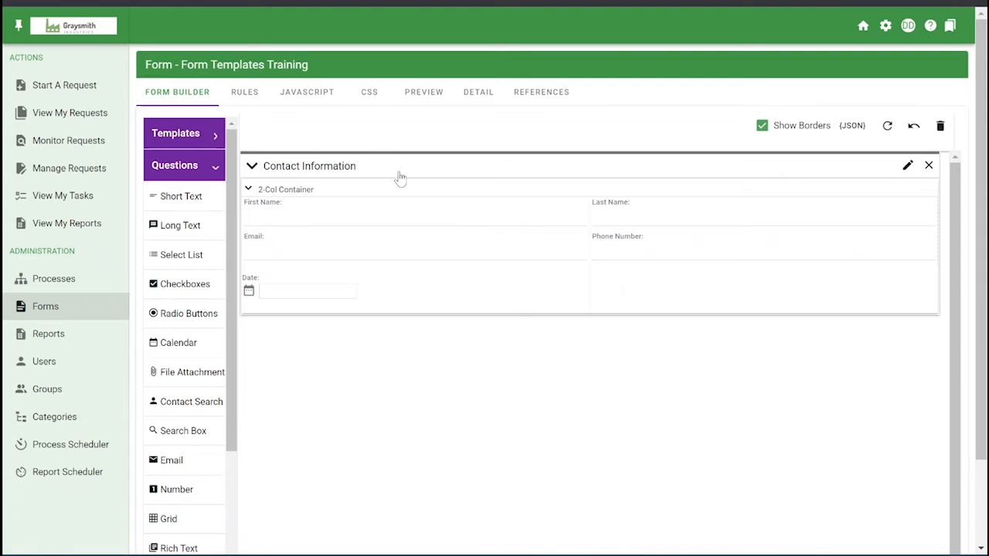
mouse_move(529, 185)
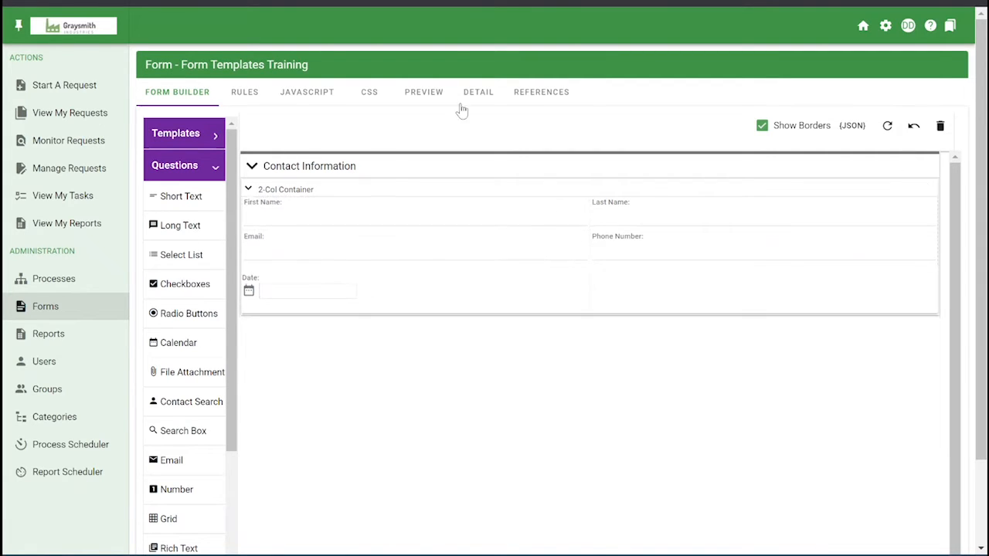
From the Detail view, save the form as 'Template of Form Templates Training'
left_click(477, 92)
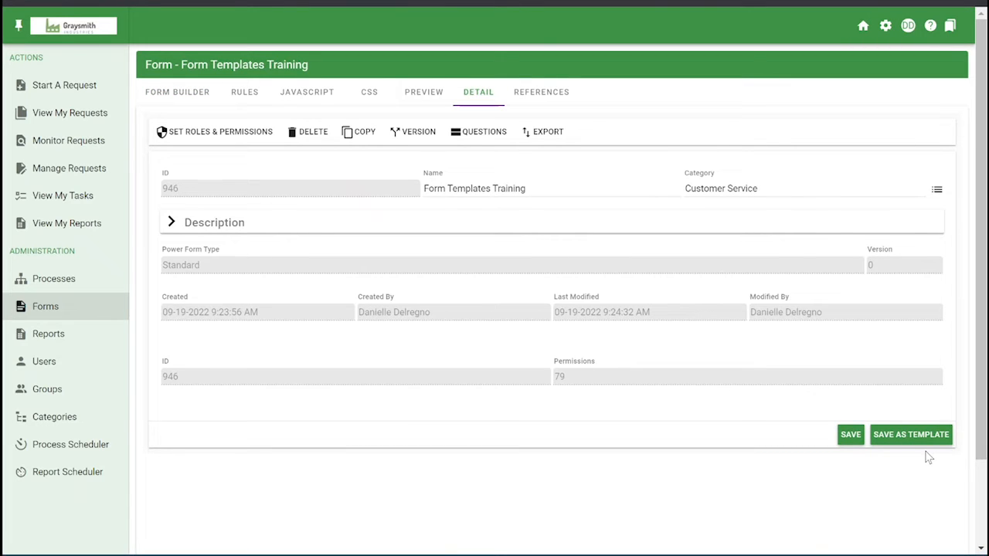
mouse_move(911, 442)
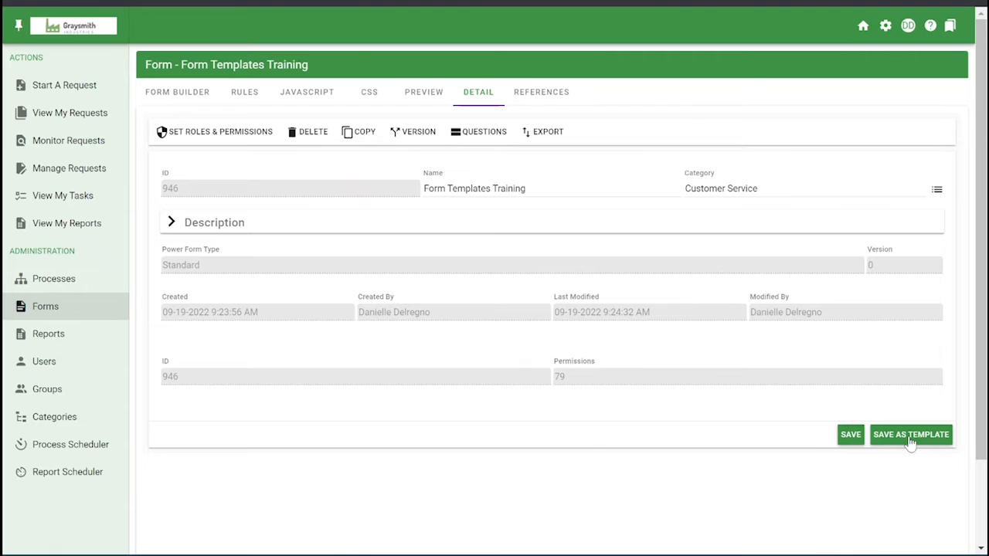
left_click(912, 434)
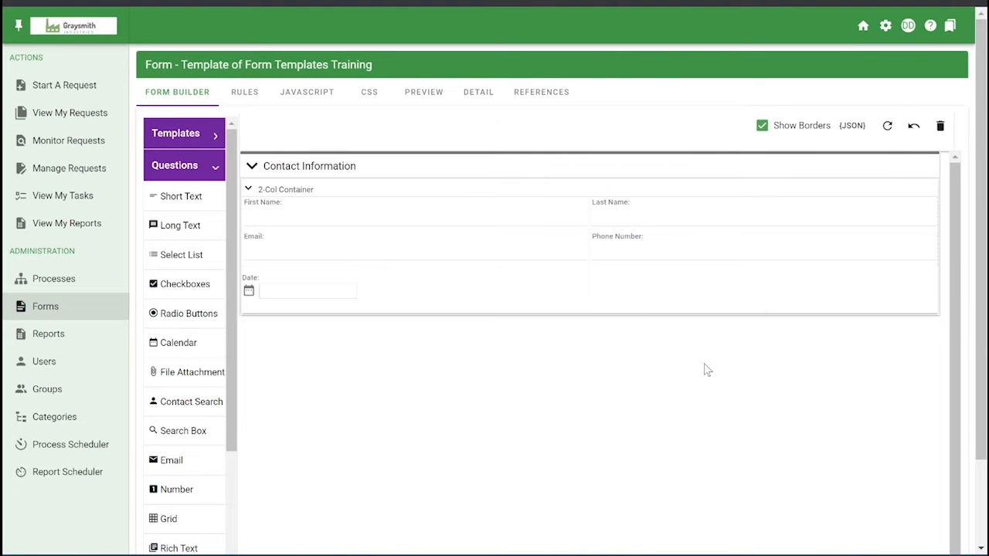
Load Template of Form Templates Training from Customer Service, raising the ClientID prompt
left_click(184, 133)
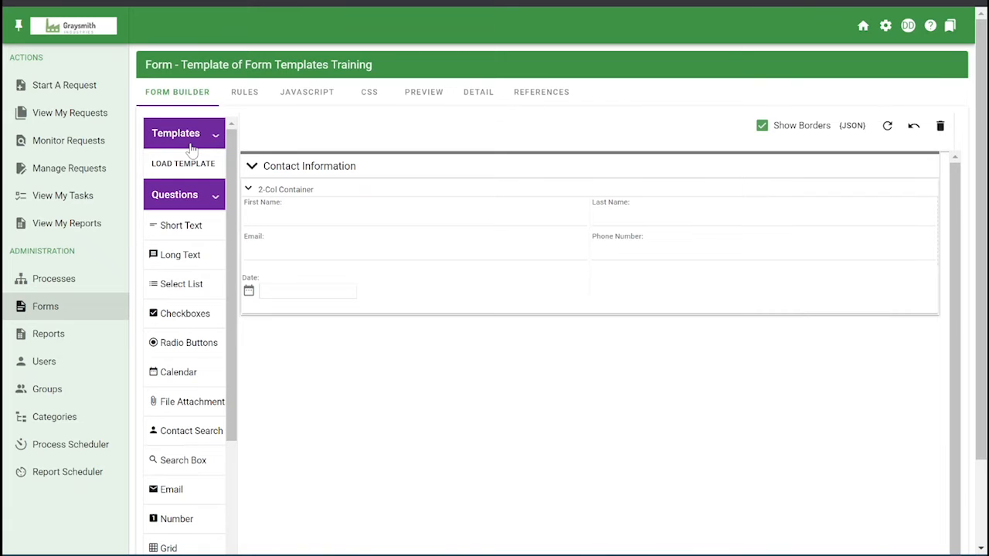
left_click(183, 164)
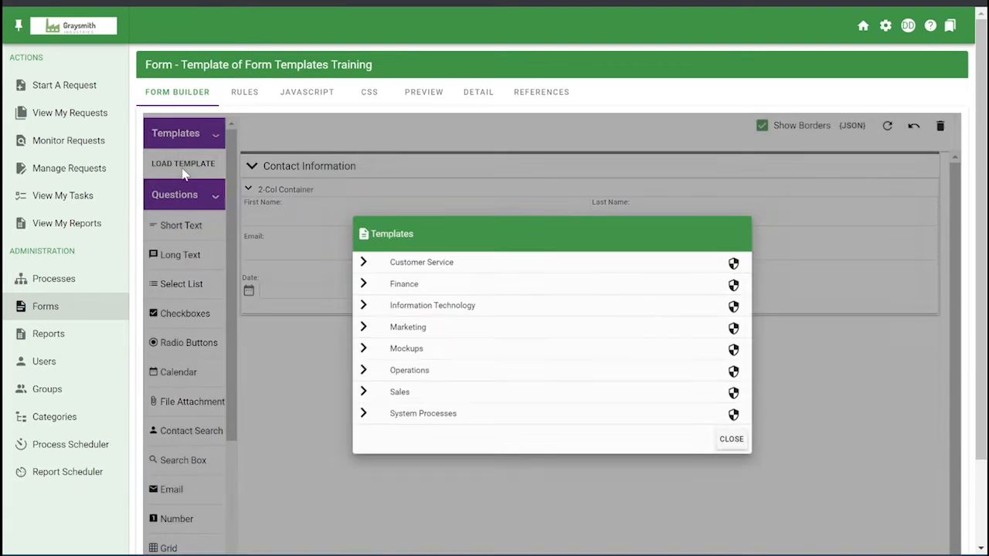
left_click(422, 262)
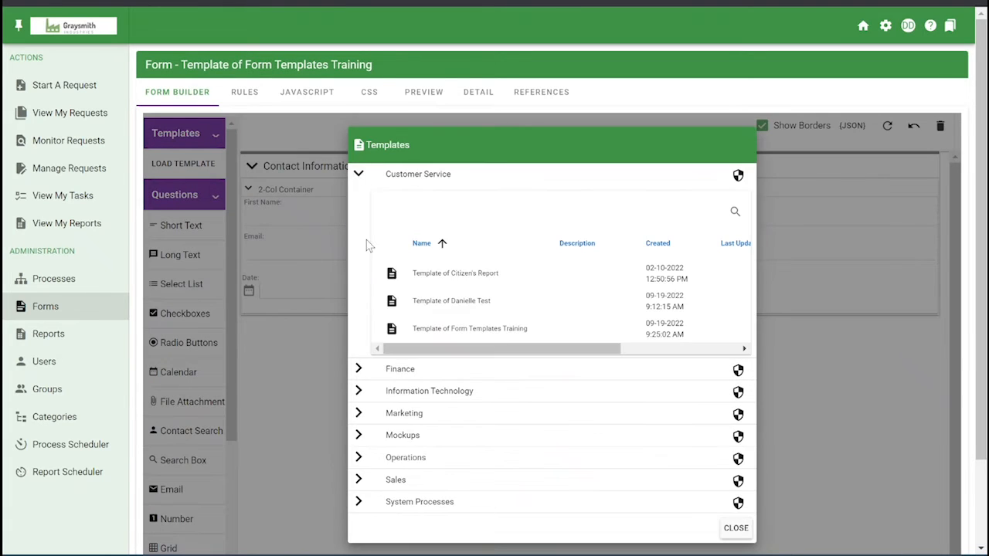
left_click(735, 528)
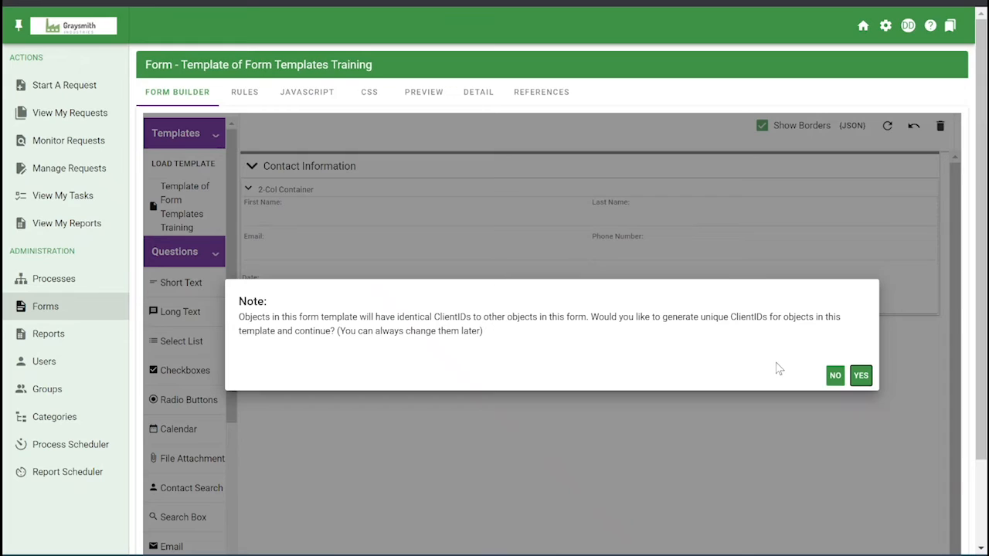
mouse_move(369, 347)
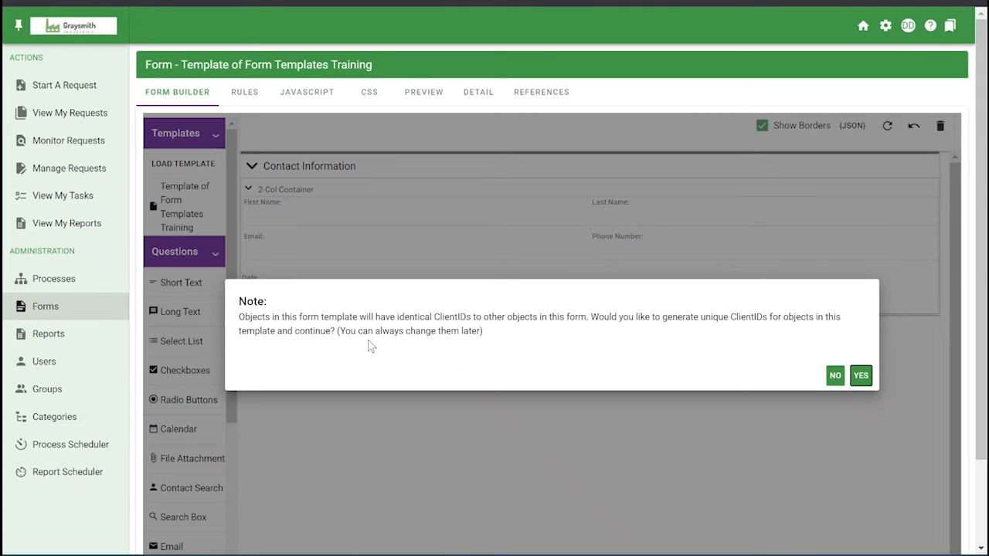
mouse_move(371, 343)
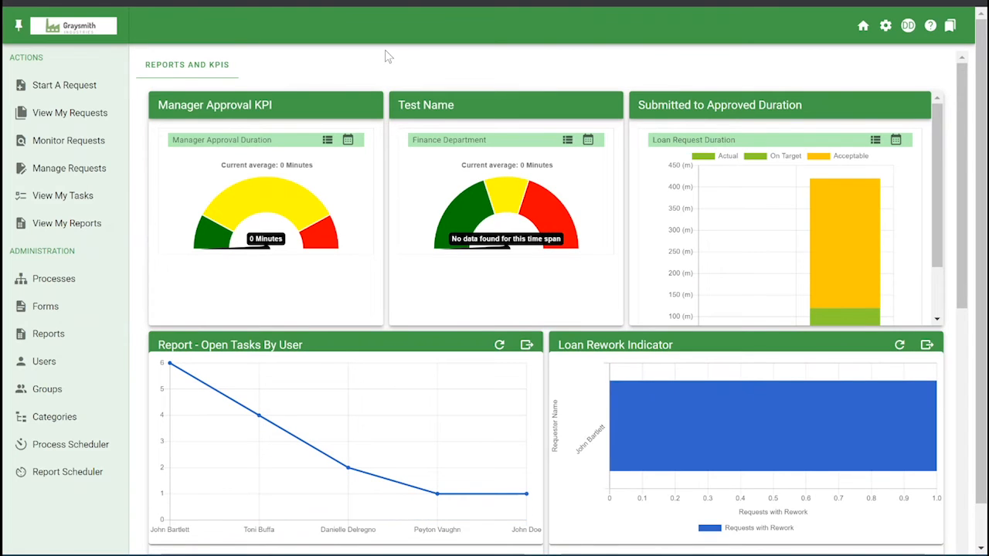
mouse_move(461, 68)
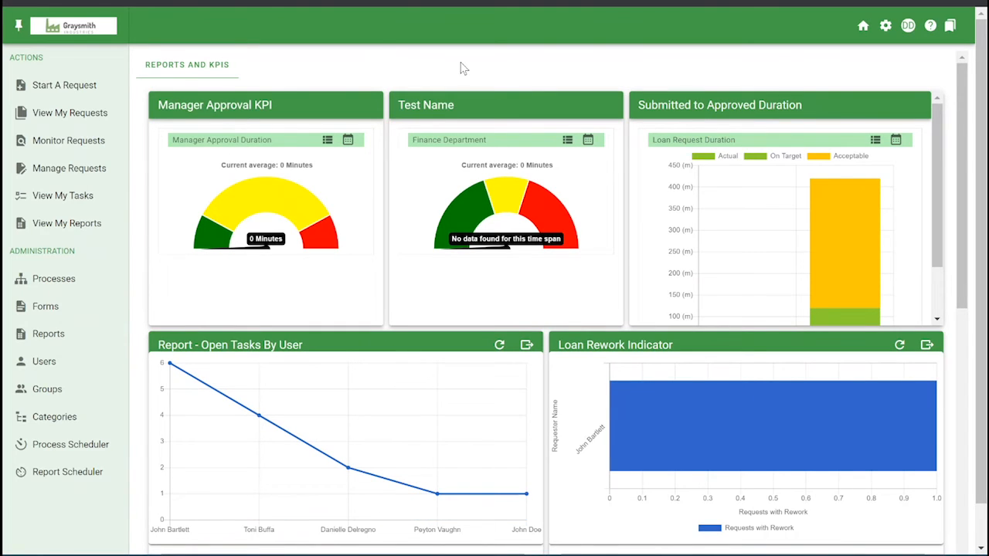
Open Template of Form Templates Training's details and export it as a JSON file
left_click(45, 306)
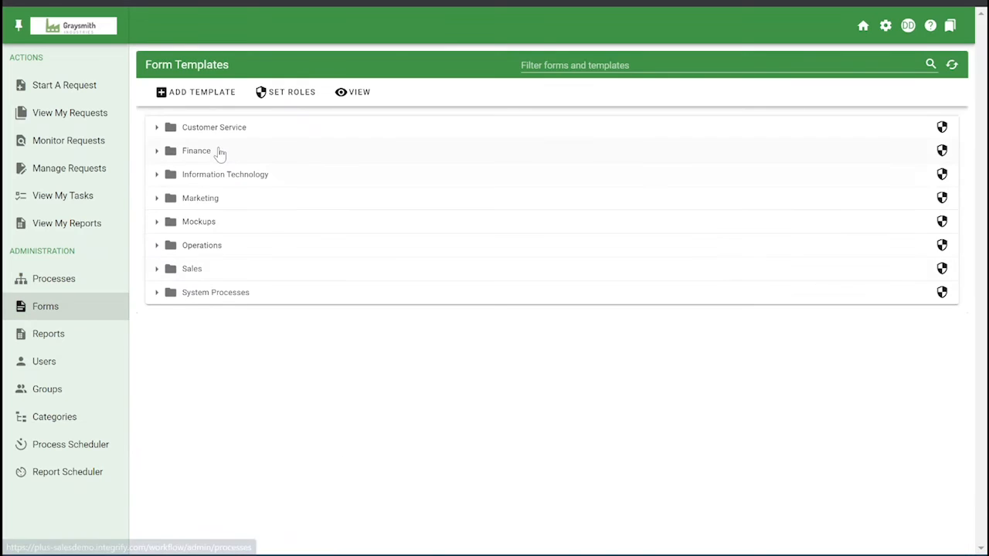
left_click(358, 92)
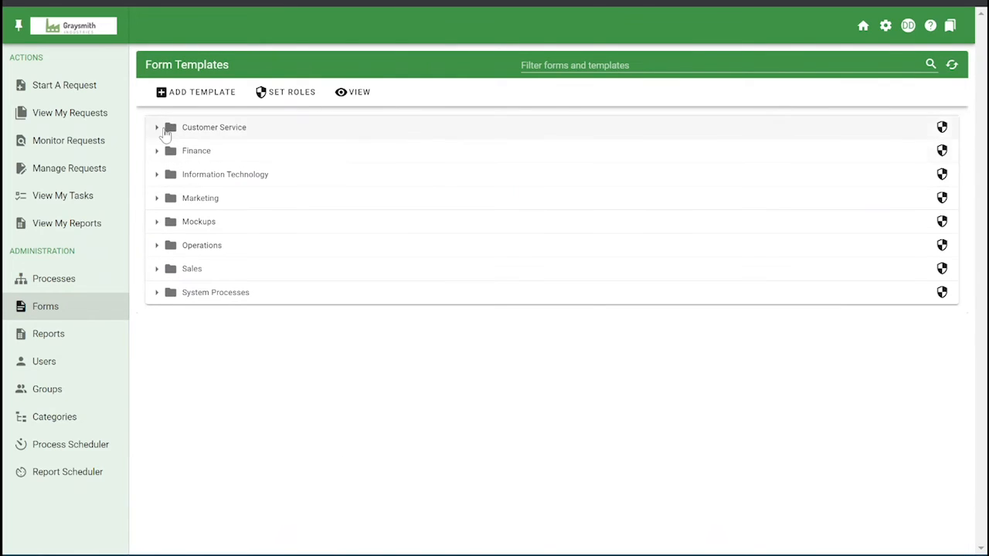
left_click(158, 126)
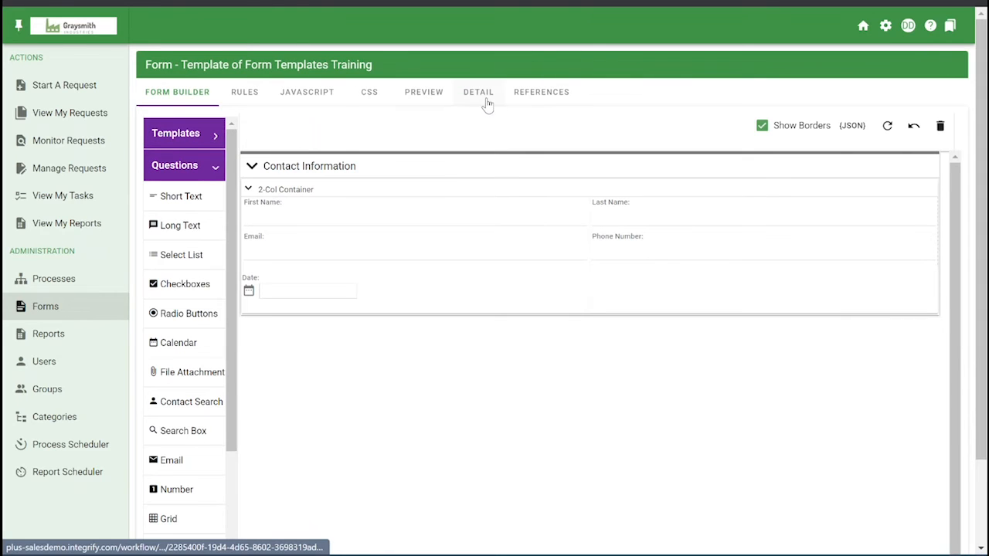
left_click(479, 93)
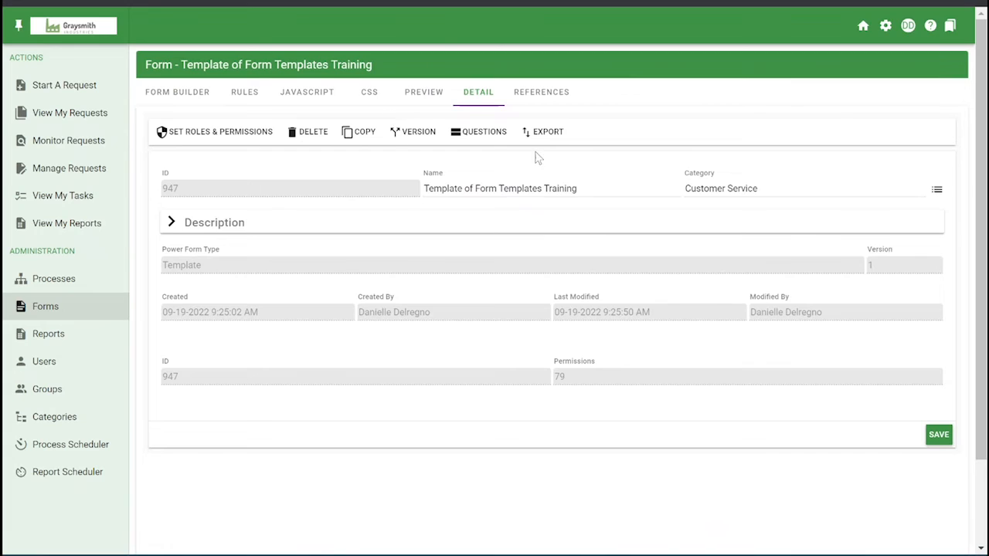
left_click(544, 132)
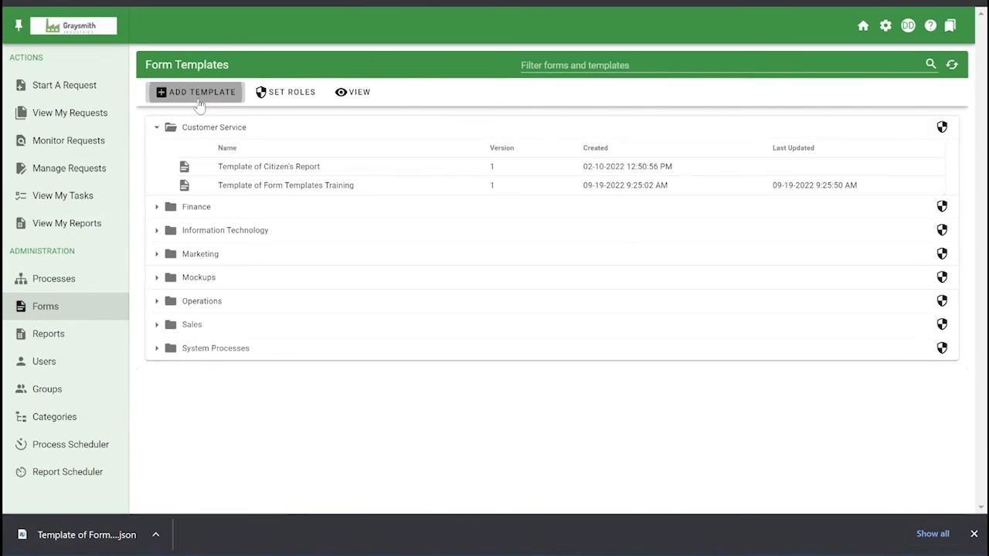
View the Add Template > Import page, leaving it empty, and return to the templates list
left_click(195, 92)
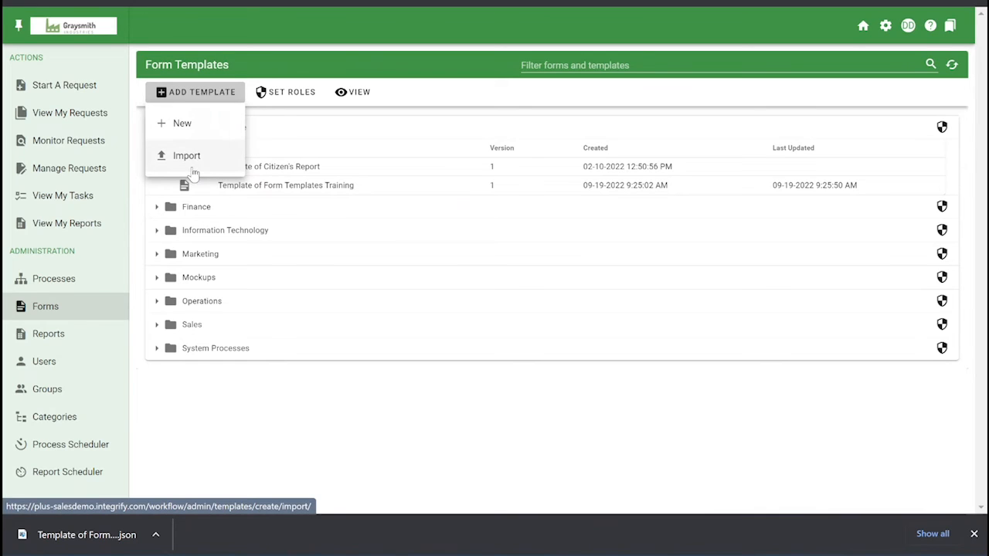
left_click(185, 155)
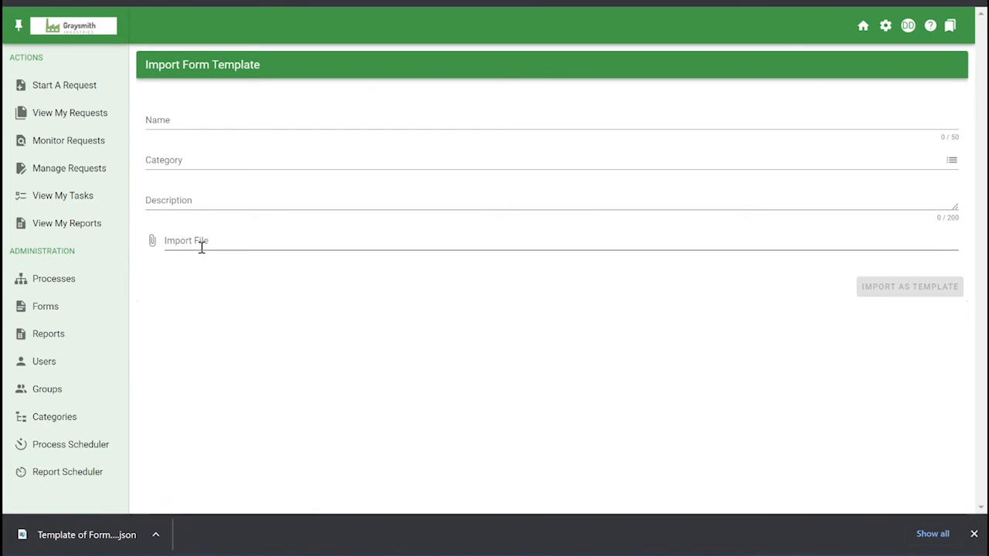
left_click(44, 306)
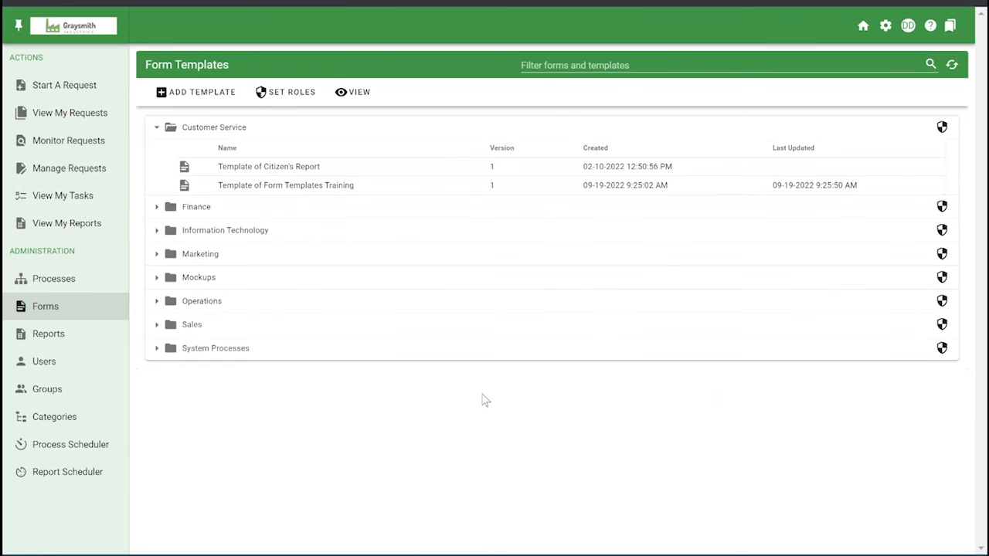
Reopen Template of Form Templates Training and show its Detail view
double_click(285, 186)
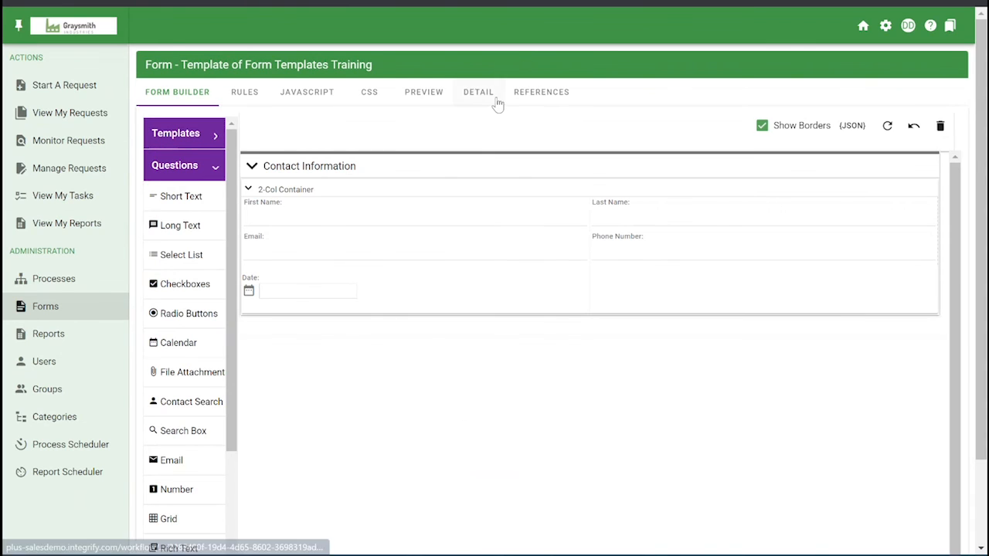
left_click(478, 92)
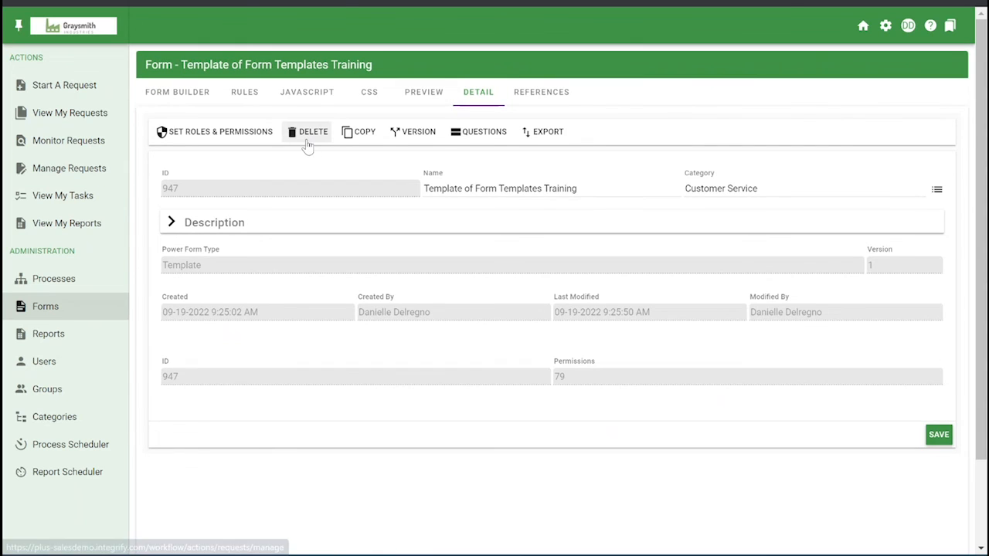
mouse_move(281, 203)
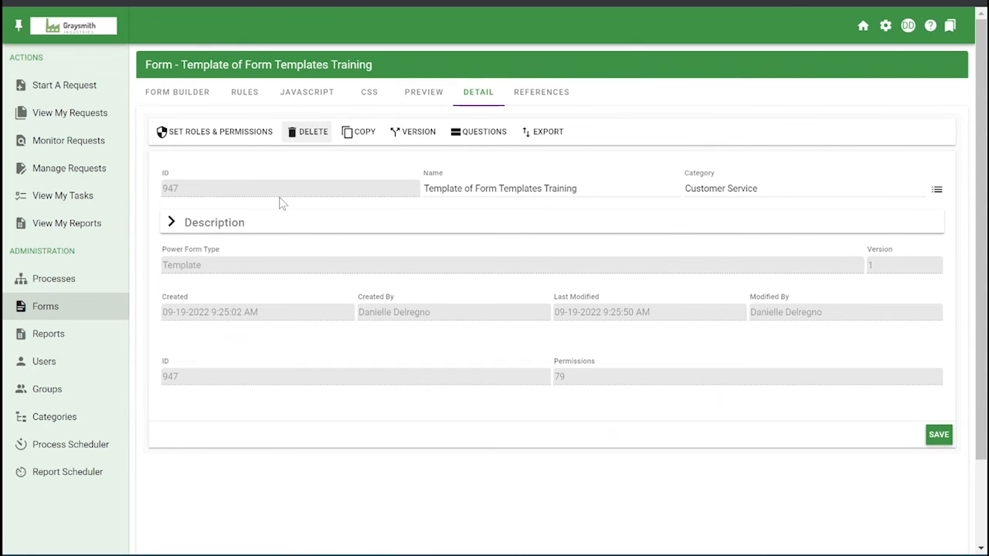